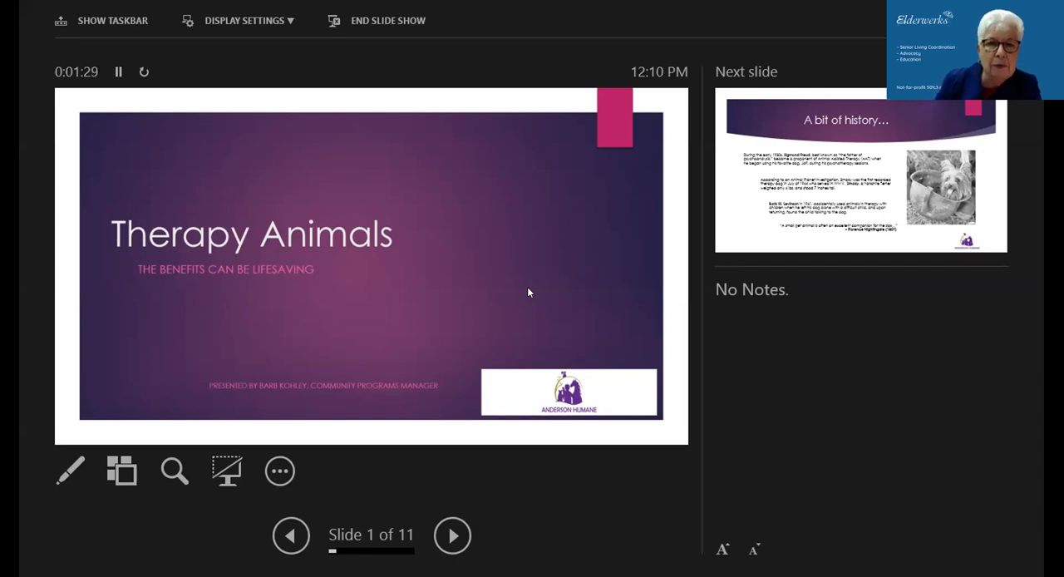
pyautogui.moveTo(612, 373)
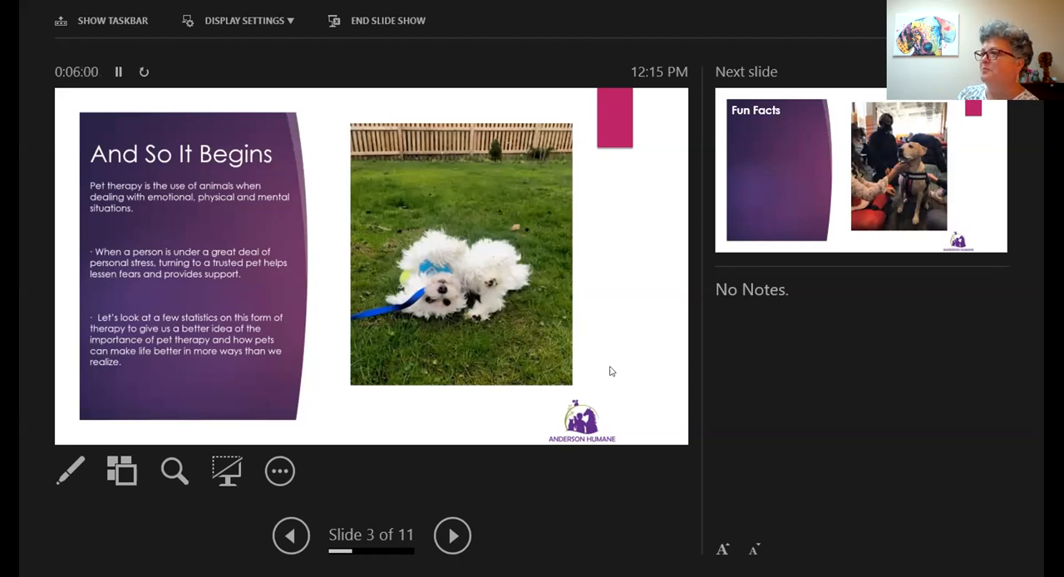
# Advance the slideshow to slide 4 of 11, Fun Facts, on pet therapy benefits.
pyautogui.click(452, 535)
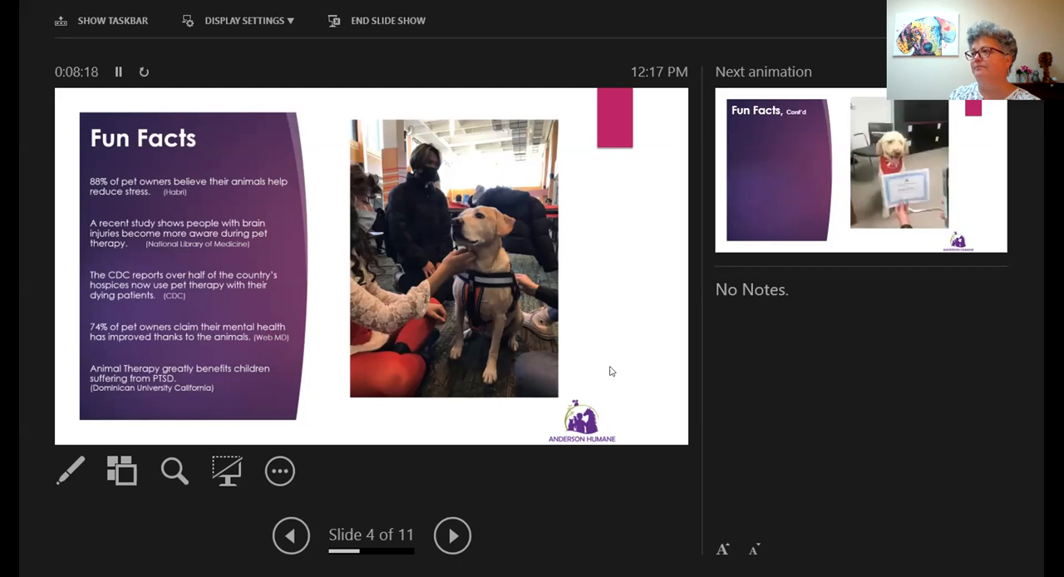
# Advance the slideshow to slide 5 of 11, Fun Facts, Cont'd.
pyautogui.click(452, 535)
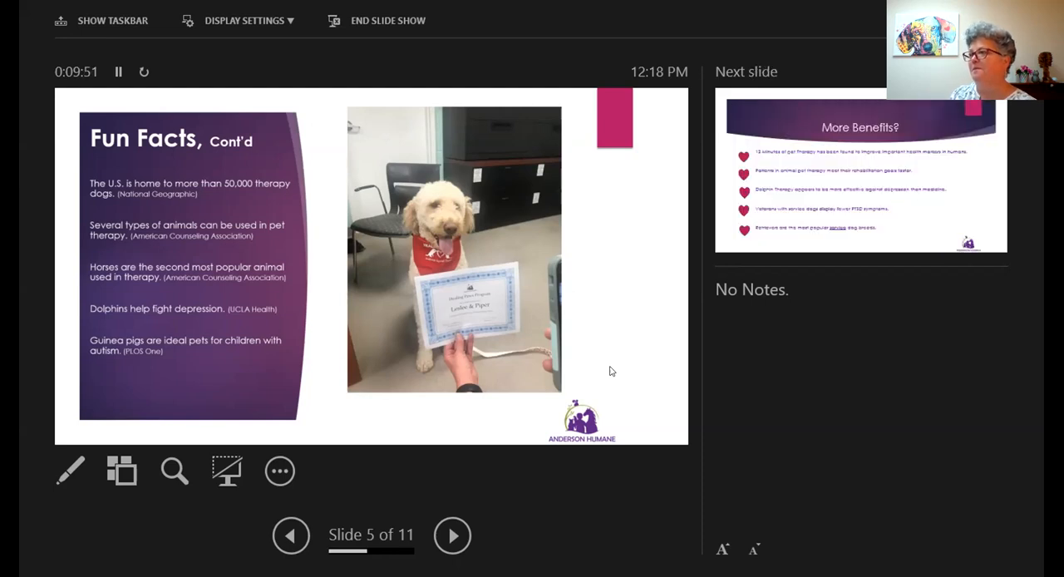
# Advance the slideshow to slide 6 of 11, More Benefits?
pyautogui.click(453, 535)
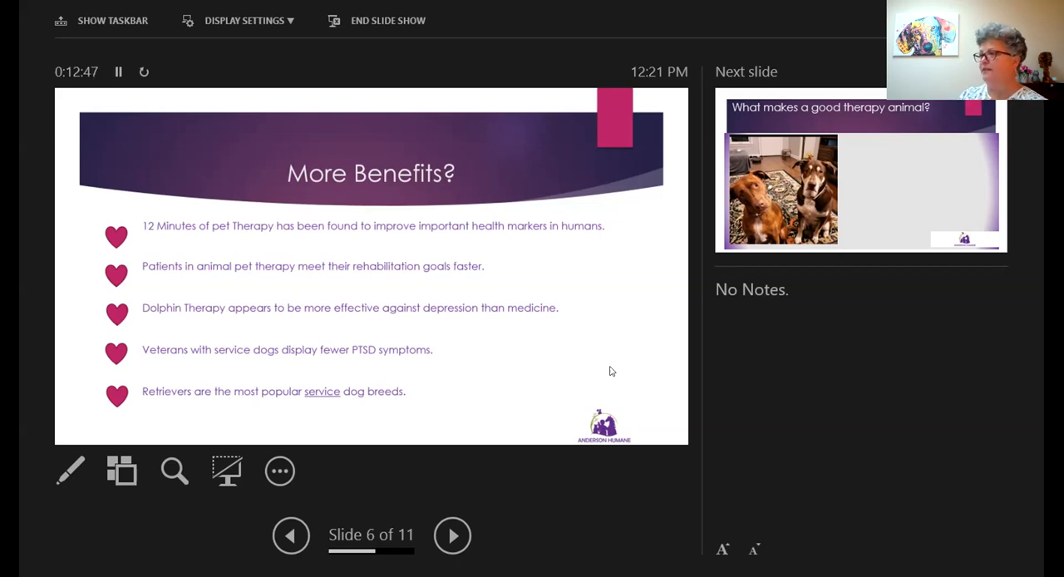
# Advance two slides, past the therapy animal question, onto the photo of two dogs.
pyautogui.click(452, 535)
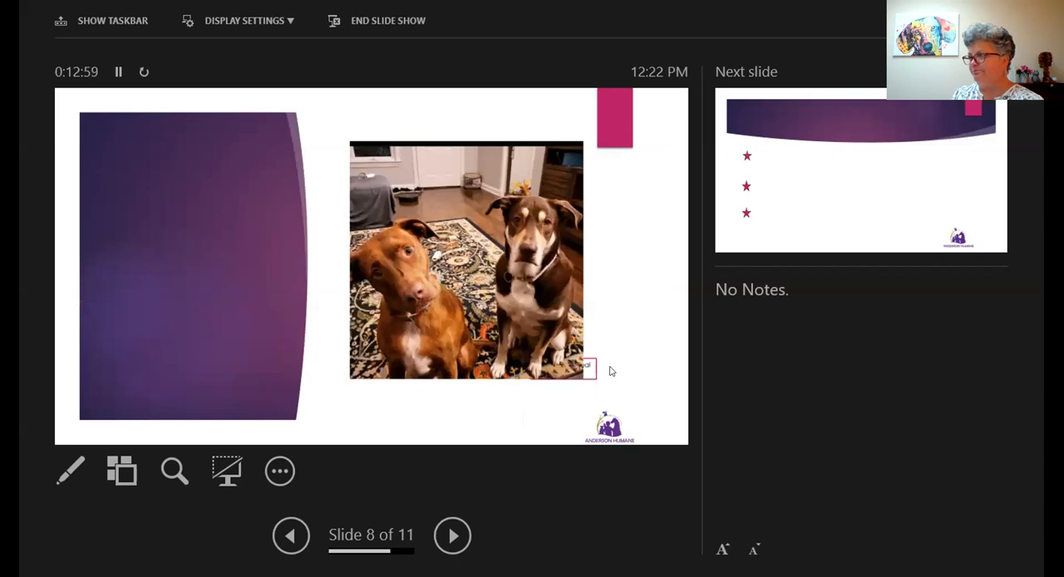
pyautogui.click(452, 535)
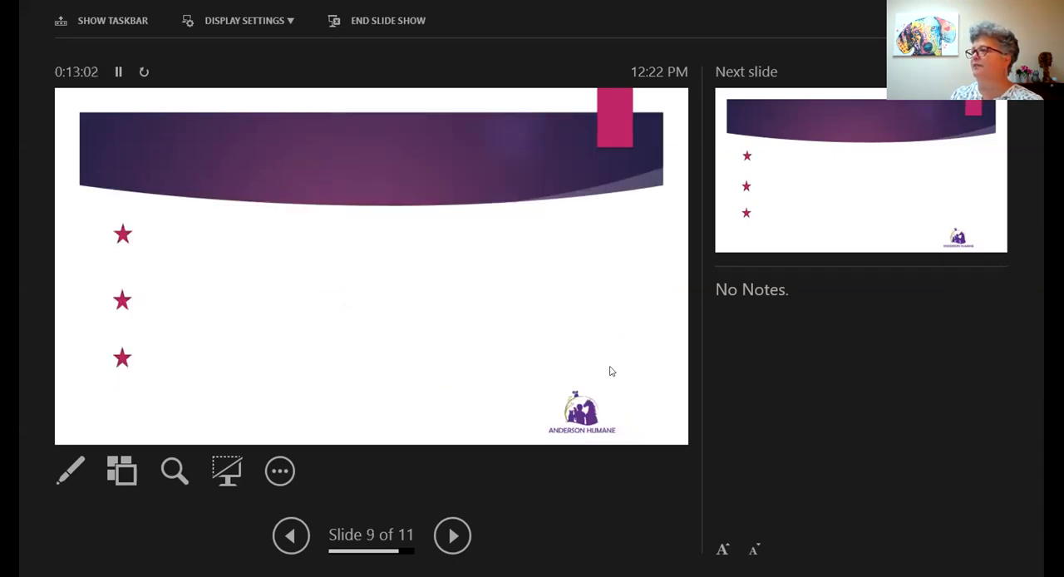
pyautogui.click(452, 535)
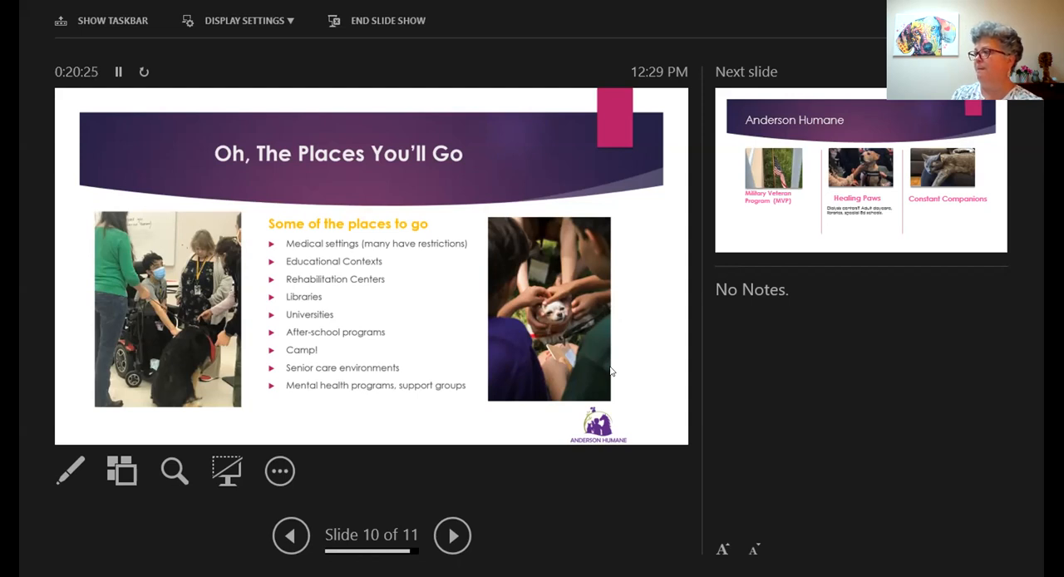
# Advance past slide 11, Oh, The Places You'll Go, to the end-of-show screen.
pyautogui.click(452, 535)
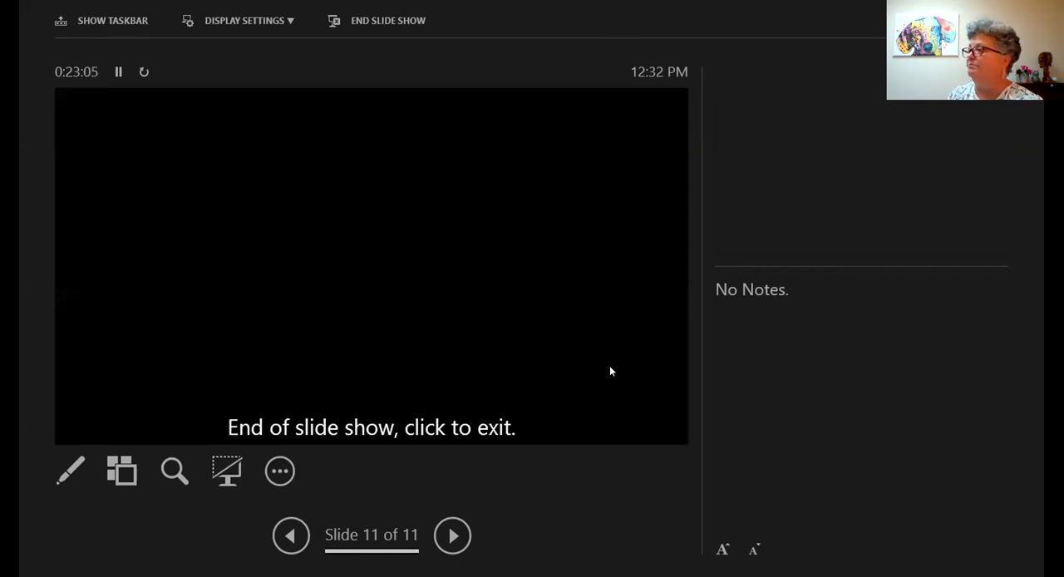
pyautogui.moveTo(738, 407)
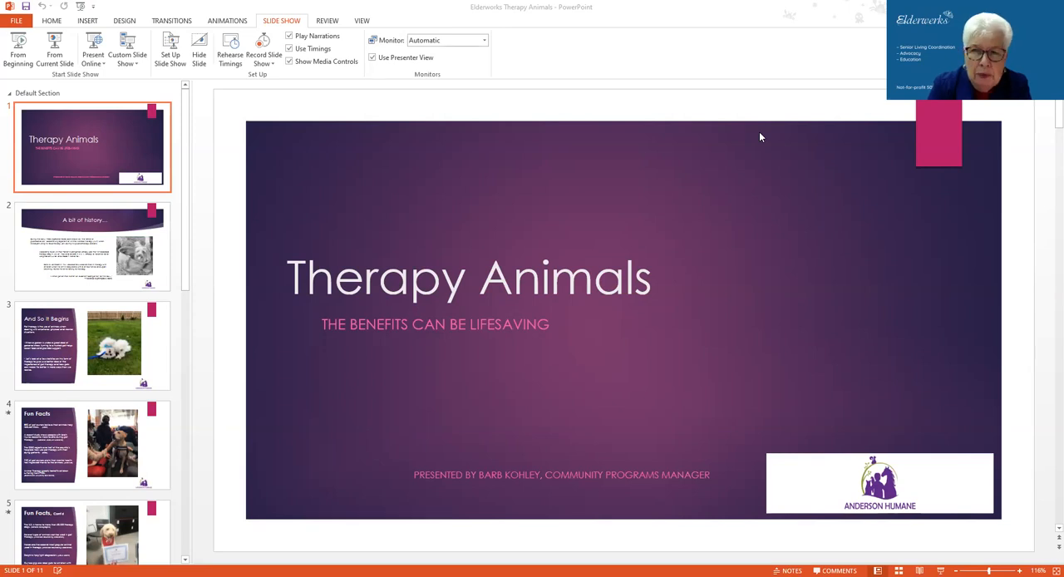
pyautogui.moveTo(4, 110)
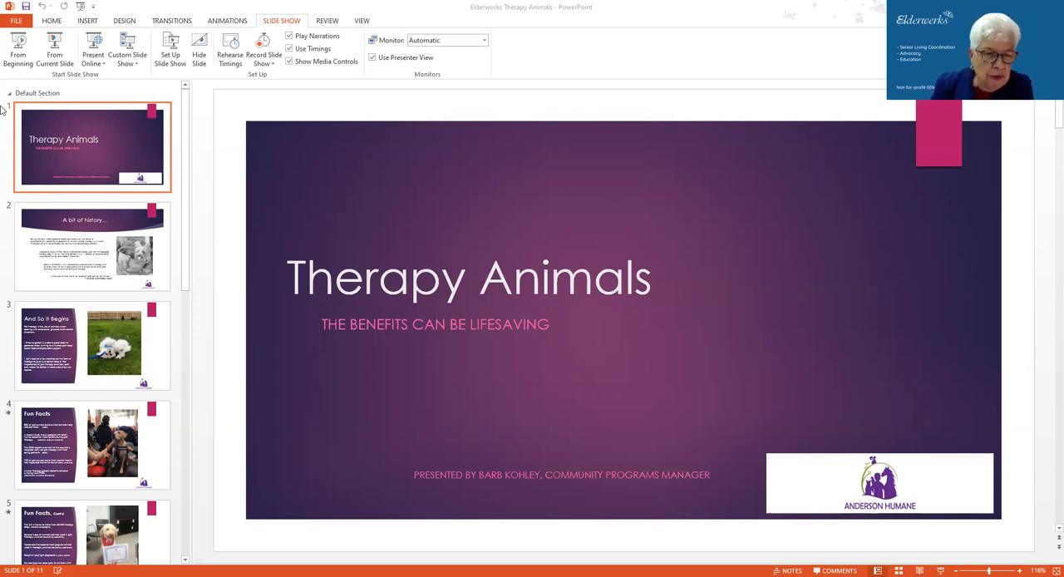